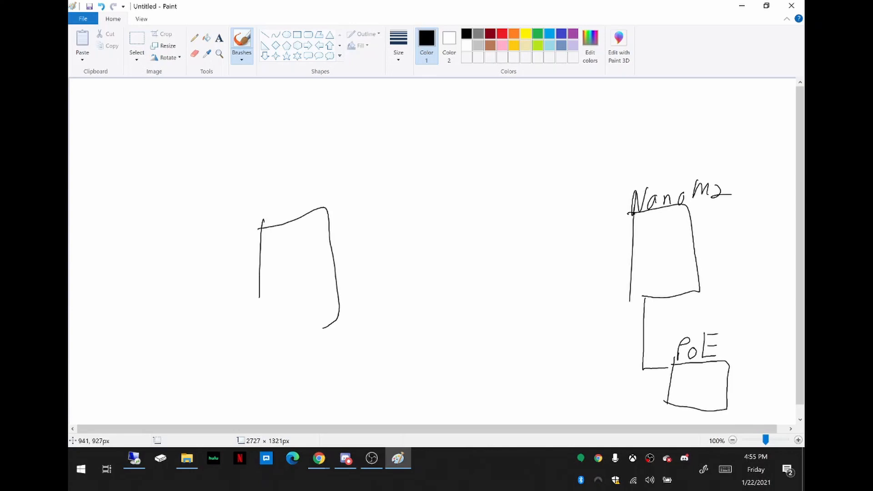
Label the left box 'DeskTop' and draw a cable line from it to the PoE box
left_click_drag(260, 209, 339, 209)
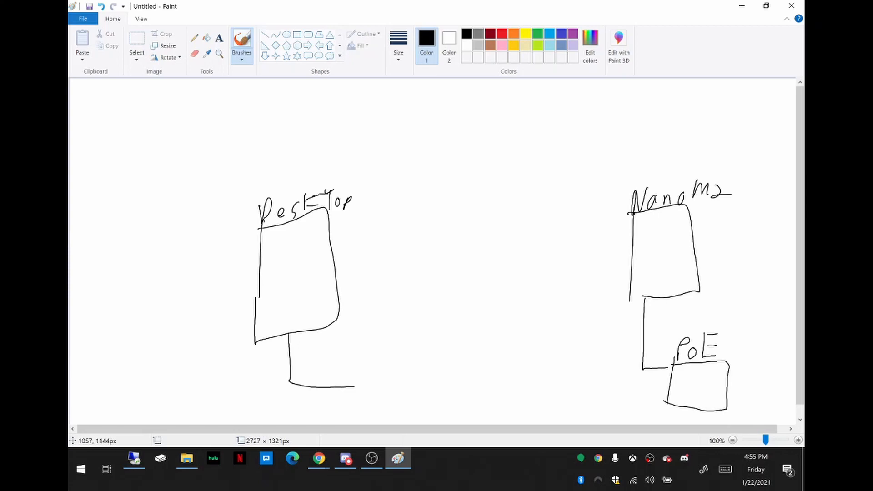
left_click_drag(289, 381, 664, 383)
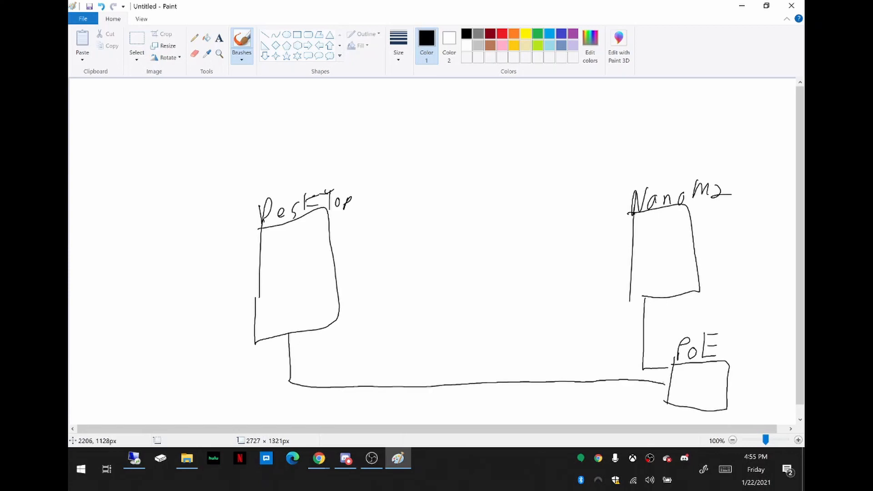
left_click_drag(423, 178, 535, 256)
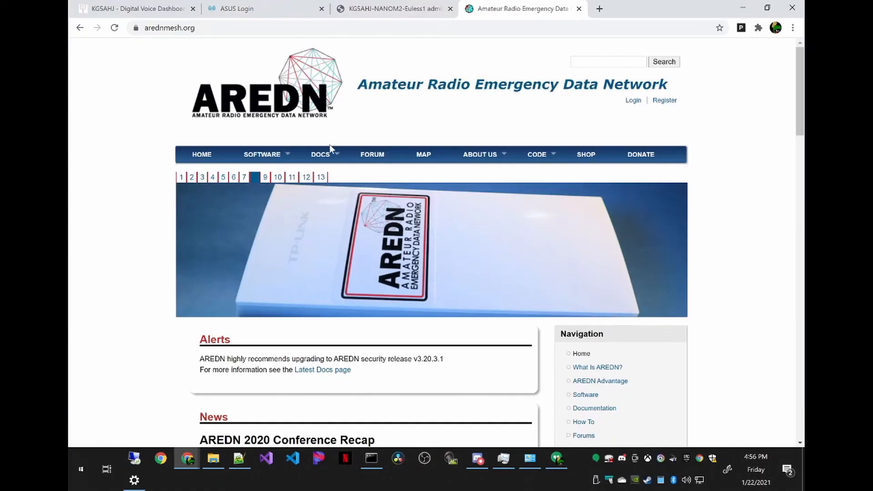
mouse_move(423, 155)
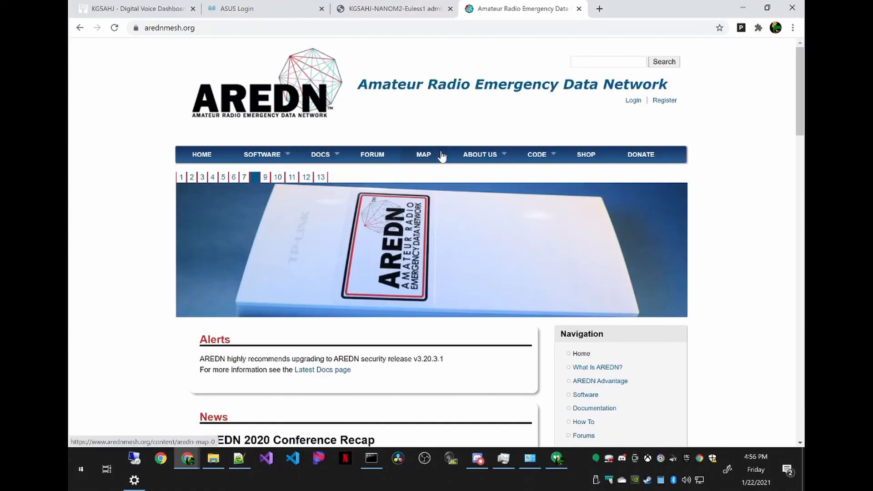
Navigate from Software > Download to the Stable Firmware 3.20.3.1 listing by device
left_click(262, 154)
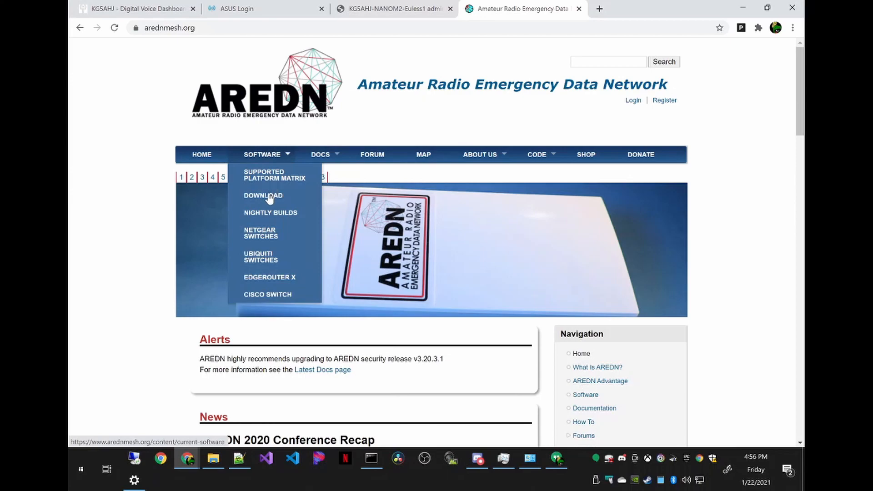
left_click(263, 196)
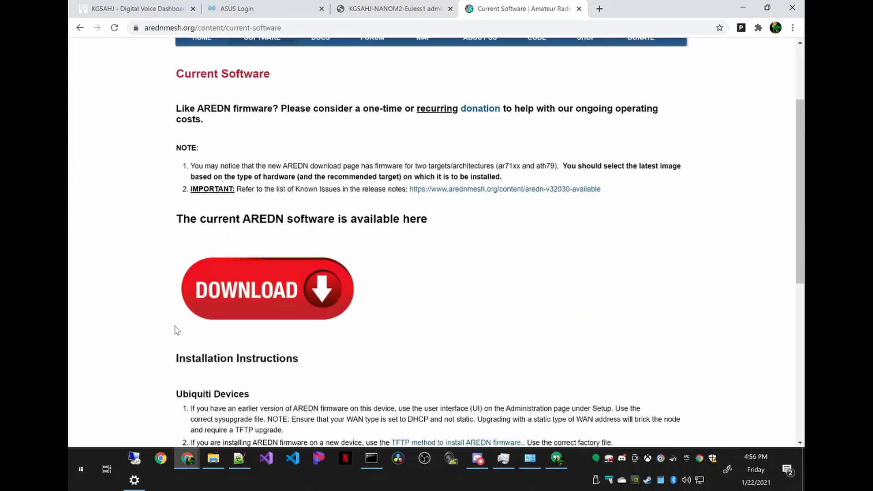
left_click(266, 289)
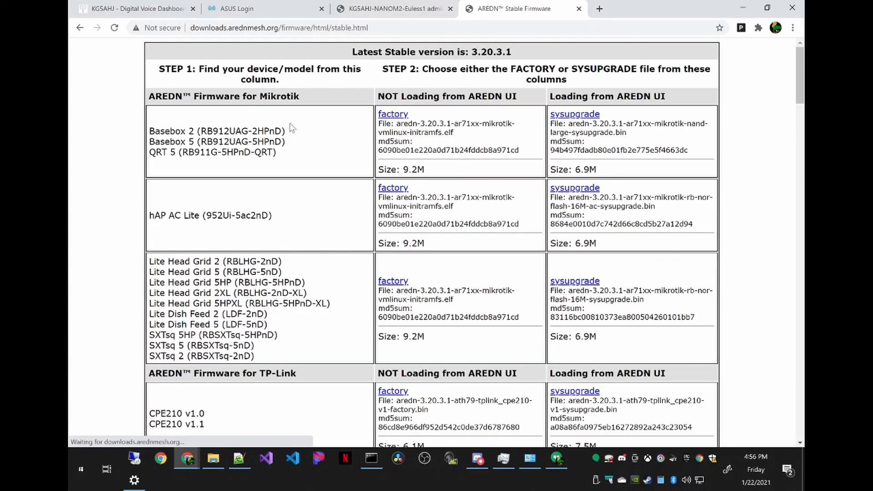
mouse_move(118, 218)
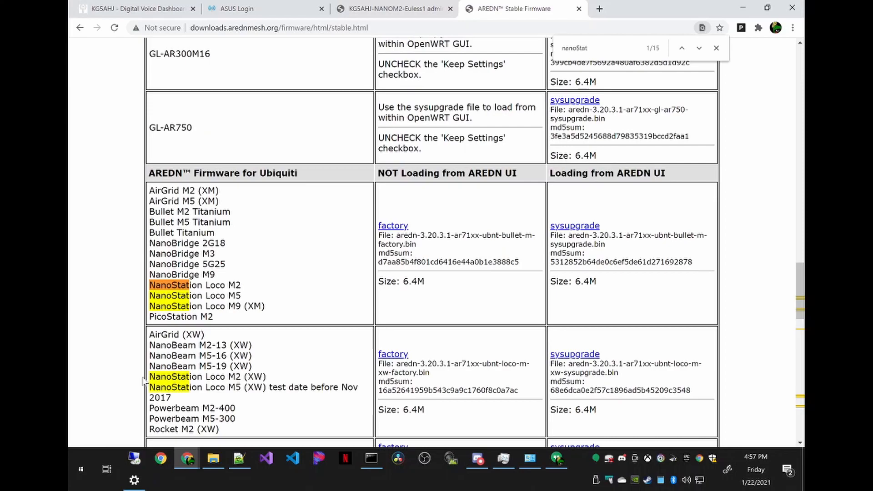
Locate NanoStation M2 (XM) and download its factory .bin firmware file
scroll("down", 3)
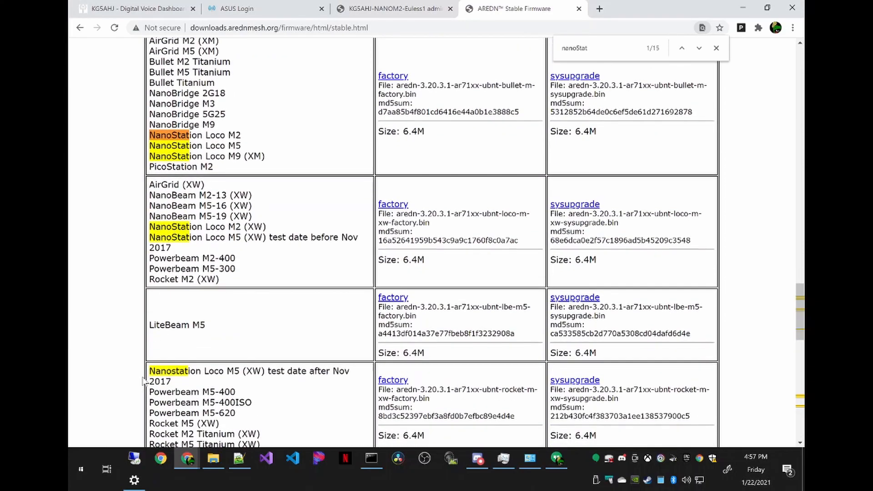
scroll("down", 3)
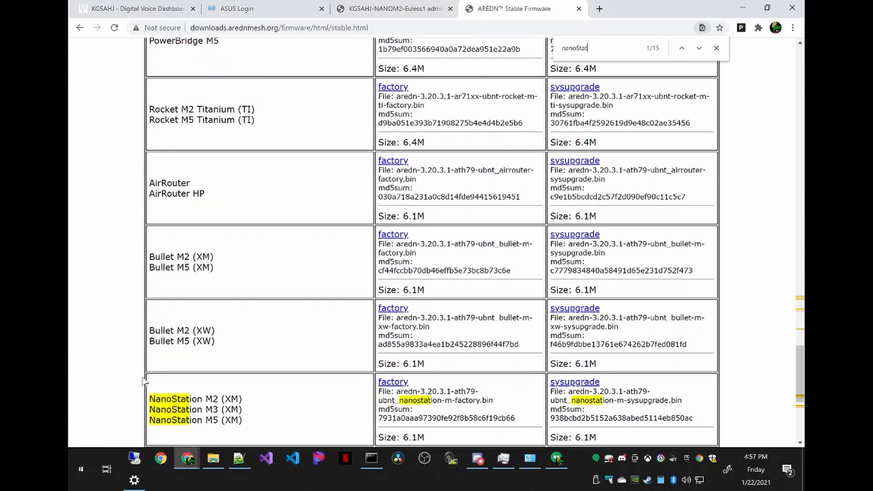
scroll("down", 3)
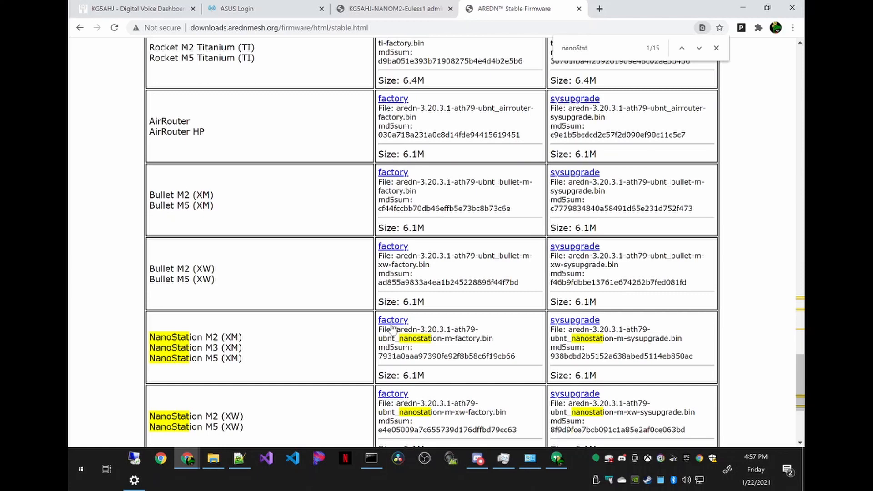
left_click(393, 320)
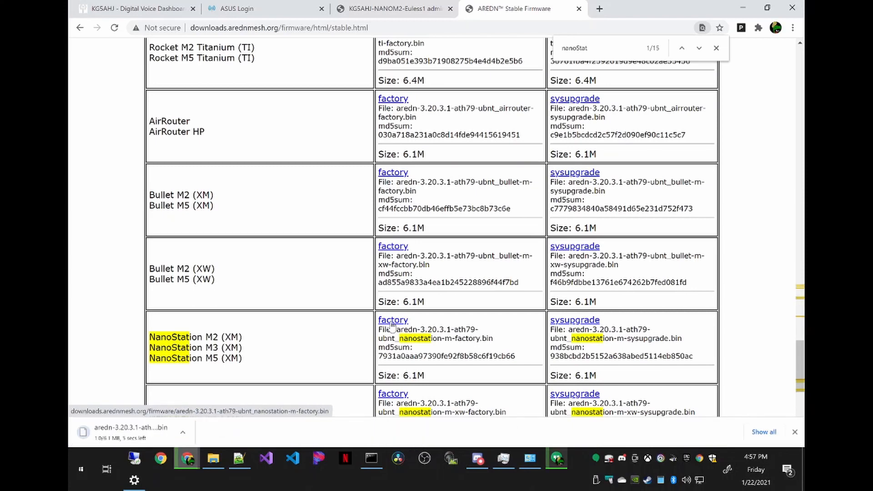